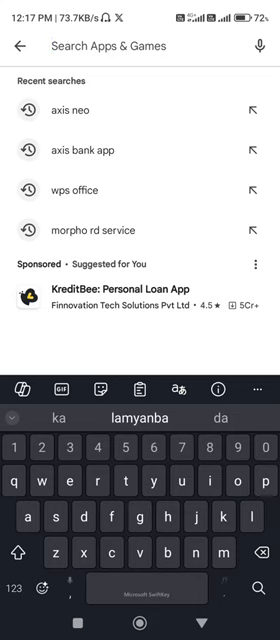
Search 'cibil' in Play Store, view the CIBIL Score & Report listing, then return to search
text(cibil)
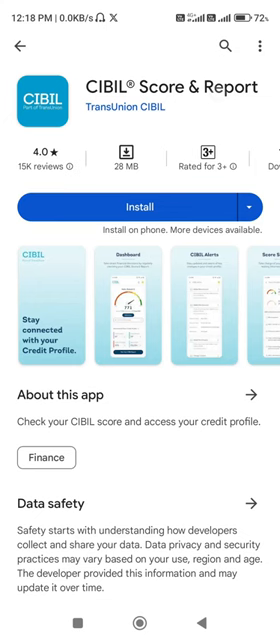
click(140, 208)
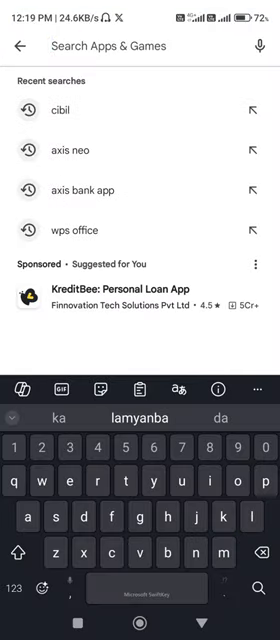
Search the Play Store for 'paisabazaar app'
text(p)
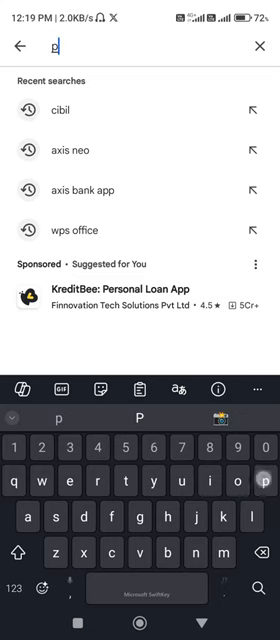
text(eisa)
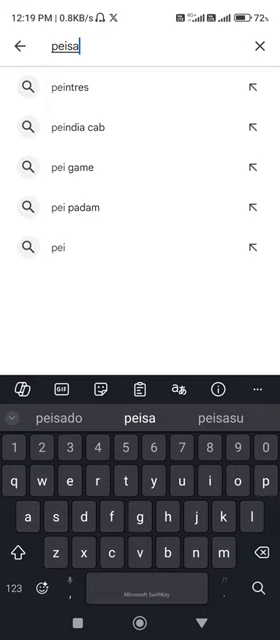
text(paisabazaar app)
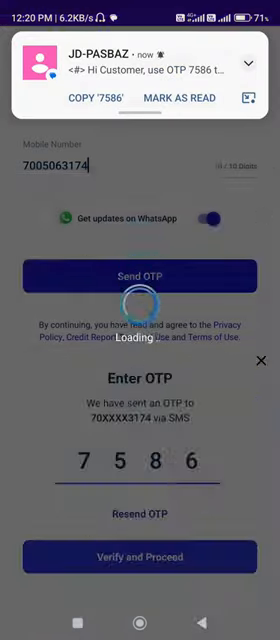
Verify the entered OTP and proceed to the Paisabazaar home dashboard
click(260, 360)
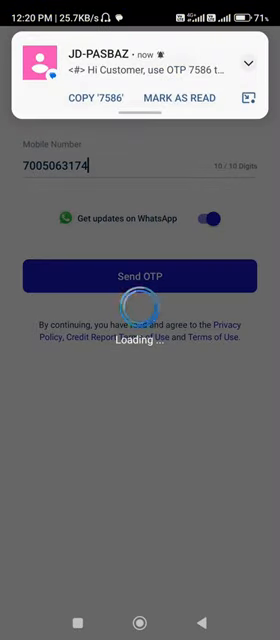
click(140, 276)
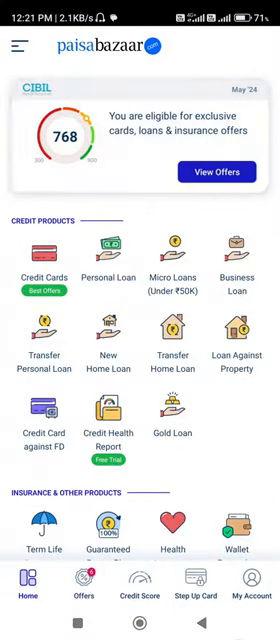
Open the credit score details from the CIBIL score card on the home screen
click(140, 584)
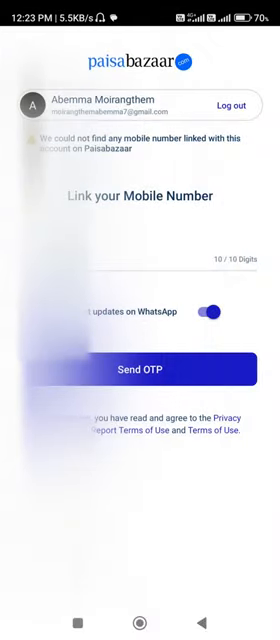
Start entering the mobile number on the Link your Mobile Number screen
click(140, 272)
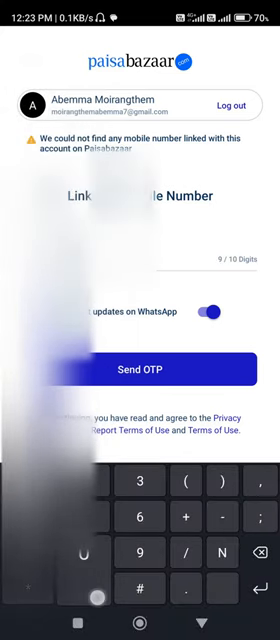
click(140, 368)
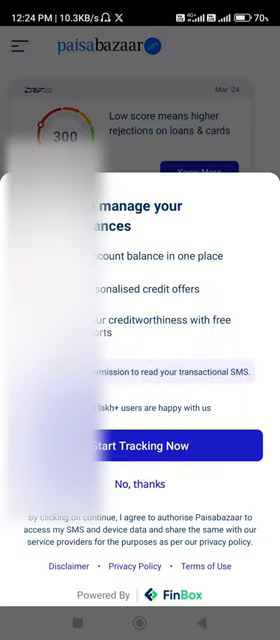
Respond to the SMS-based finance tracking prompt
click(140, 484)
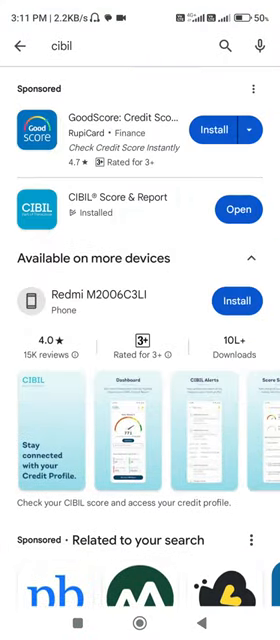
Leave the Play Store 'cibil' results and return to Paisabazaar's My Credit Report page
click(140, 52)
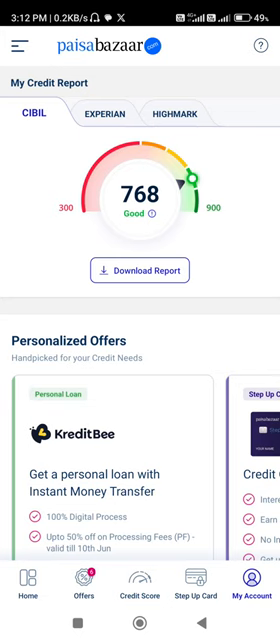
Download the 768 CIBIL report PDF and unlock it with its password
scroll(down, 3)
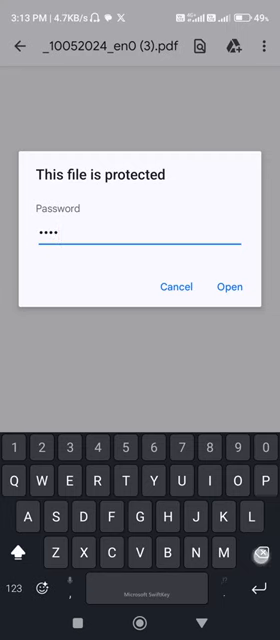
text(1)
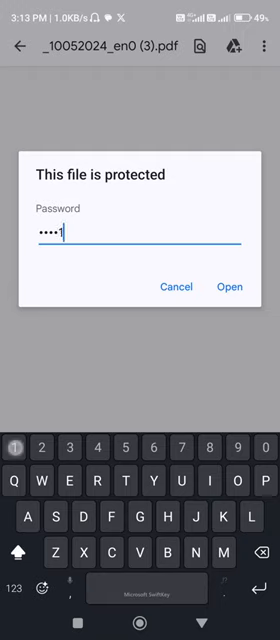
click(232, 288)
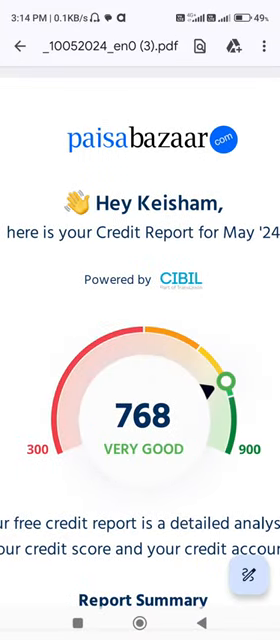
Scroll through the report's 768 score, summary section and table of contents
scroll(down, 3)
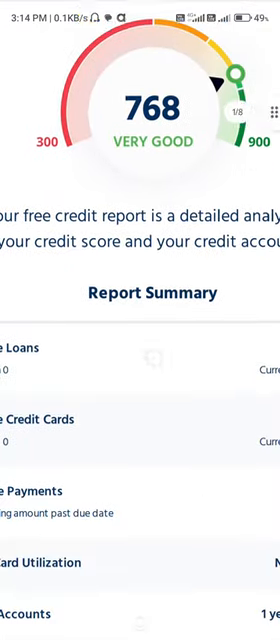
scroll(down, 3)
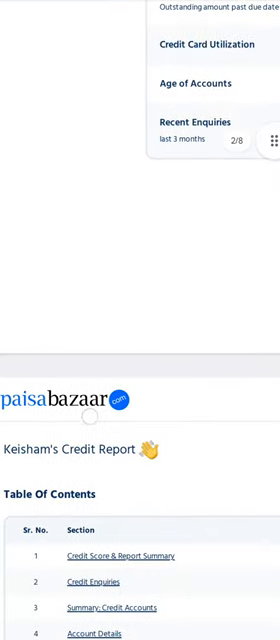
scroll(down, 3)
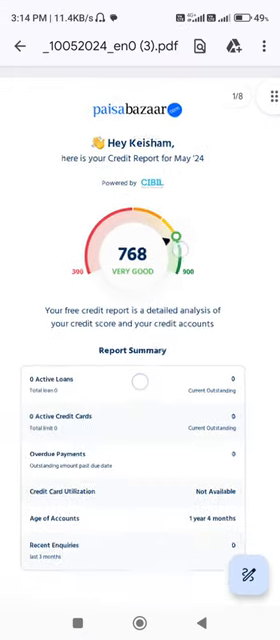
scroll(down, 3)
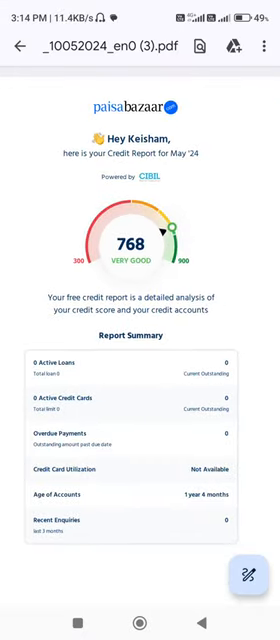